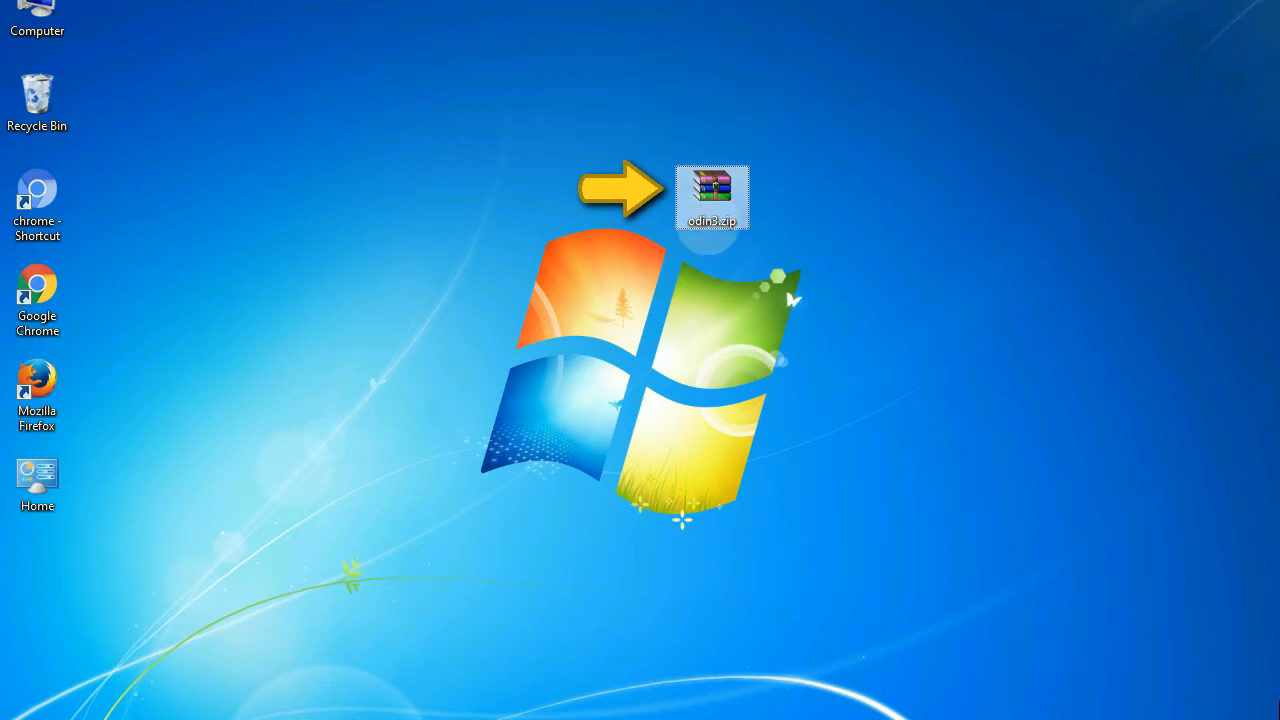
pyautogui.moveTo(712, 195)
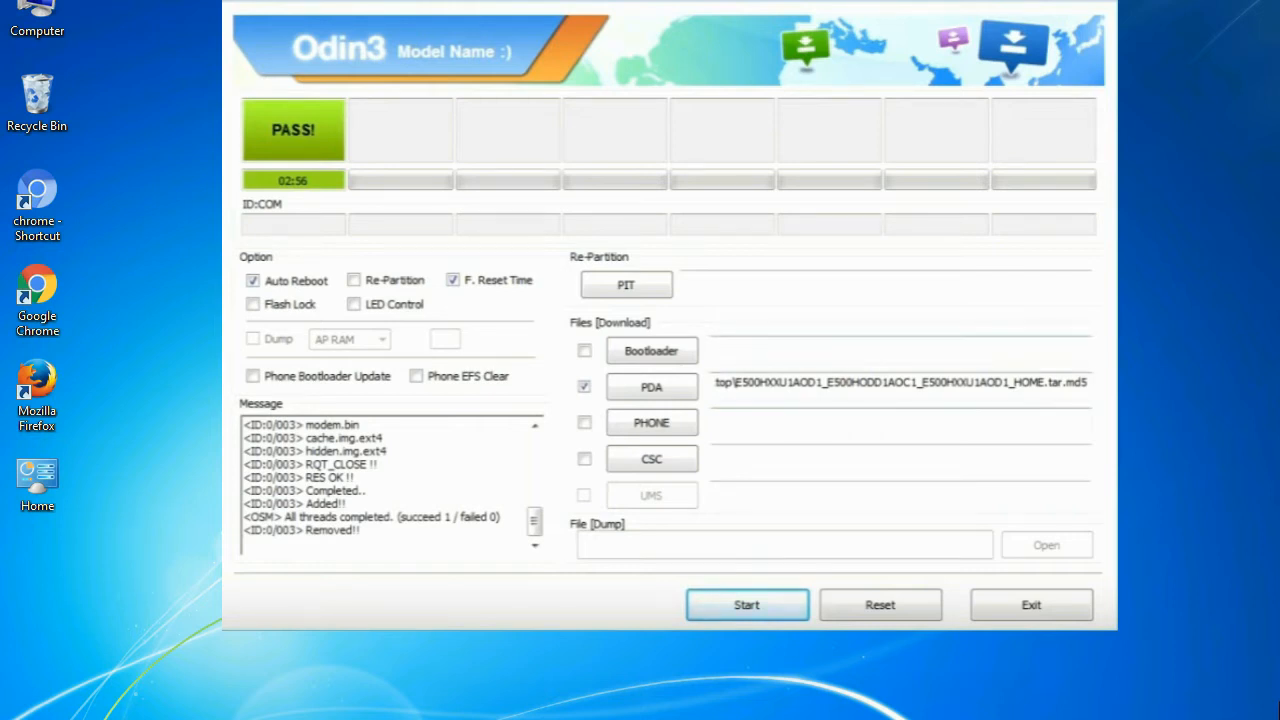
# - Close the Odin3 PASS window to reveal the Odin_v3.09 zip on the desktop
pyautogui.click(1030, 604)
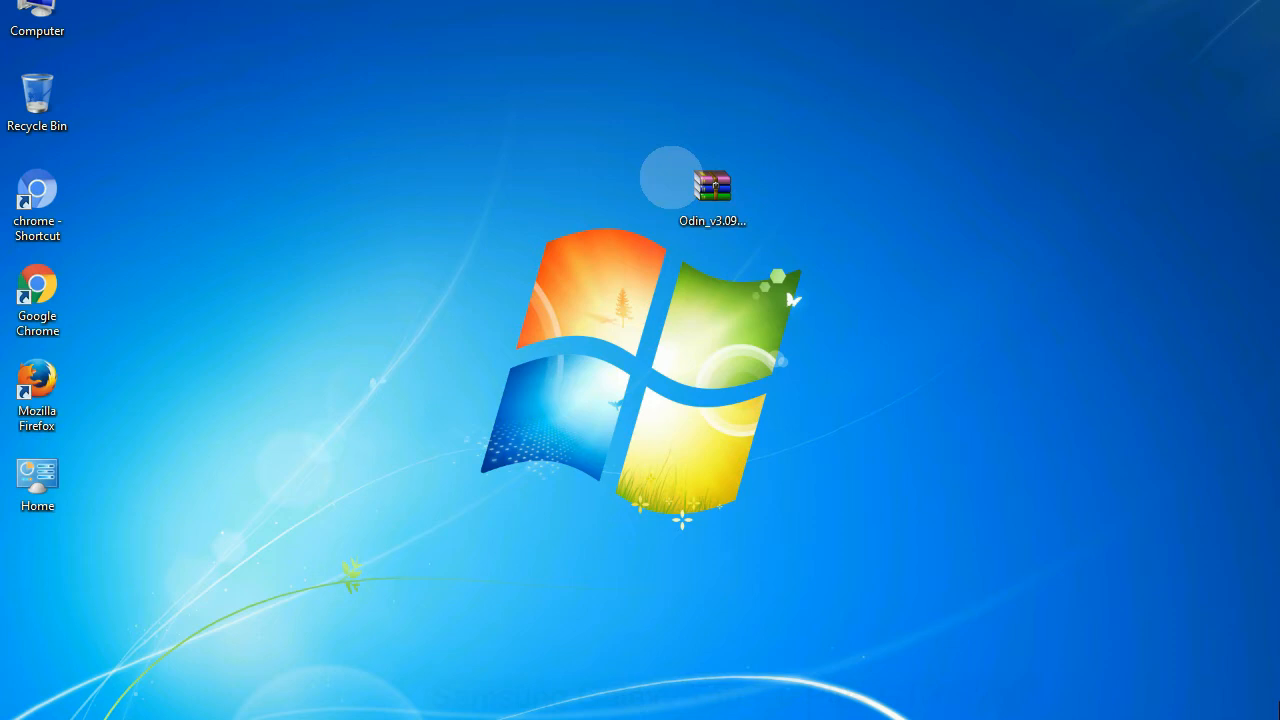
# - Extract Odin_v3.09.zip here and launch Odin3 v3.09.exe from the extracted folder
pyautogui.click(712, 190)
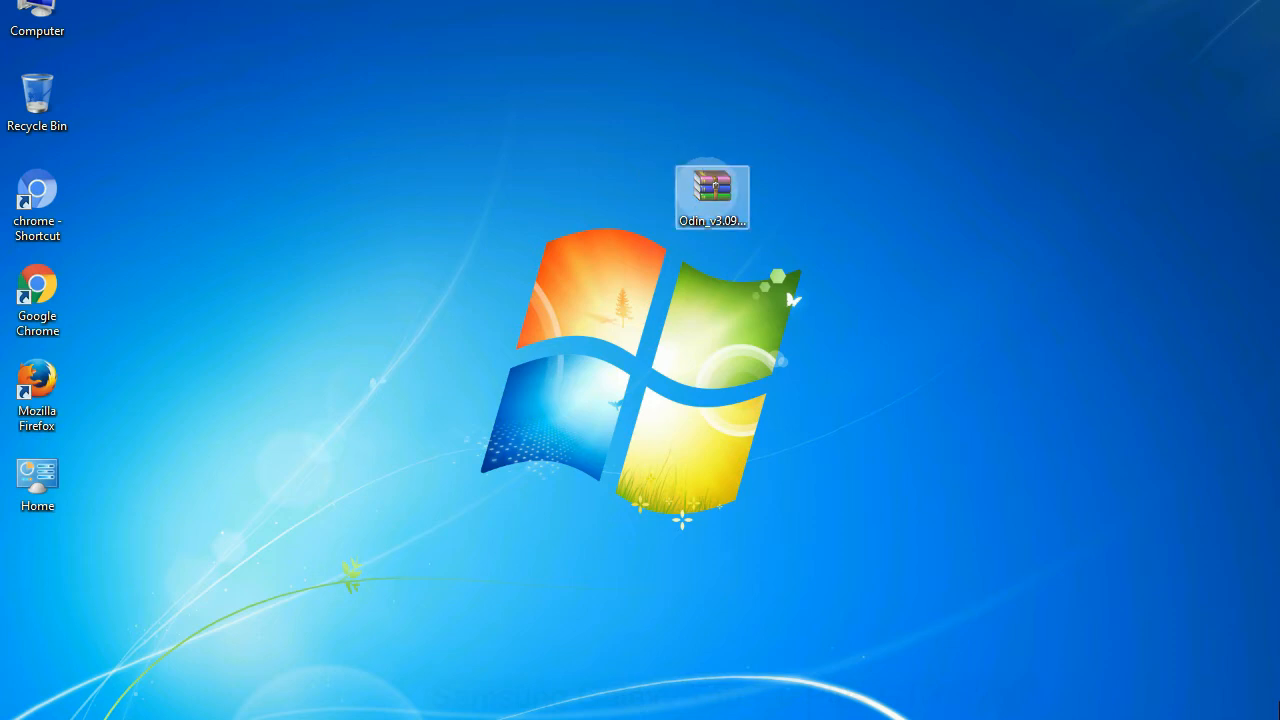
pyautogui.rightClick(712, 193)
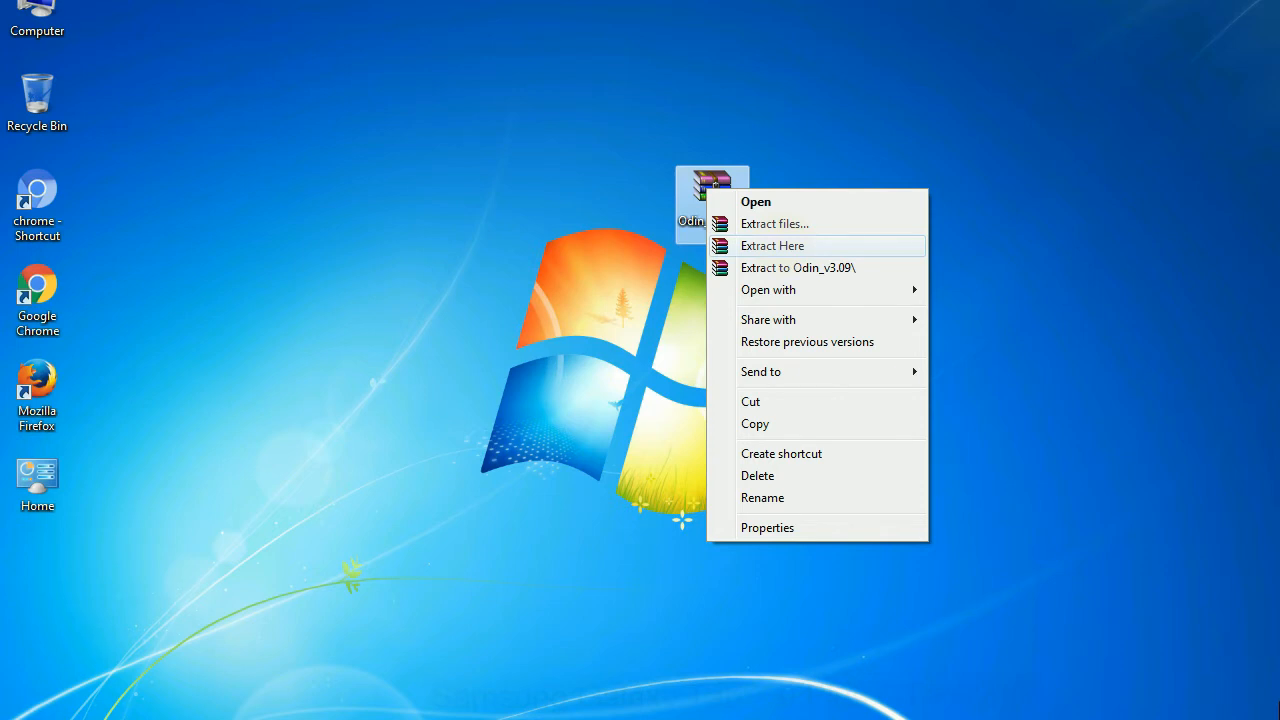
pyautogui.click(772, 245)
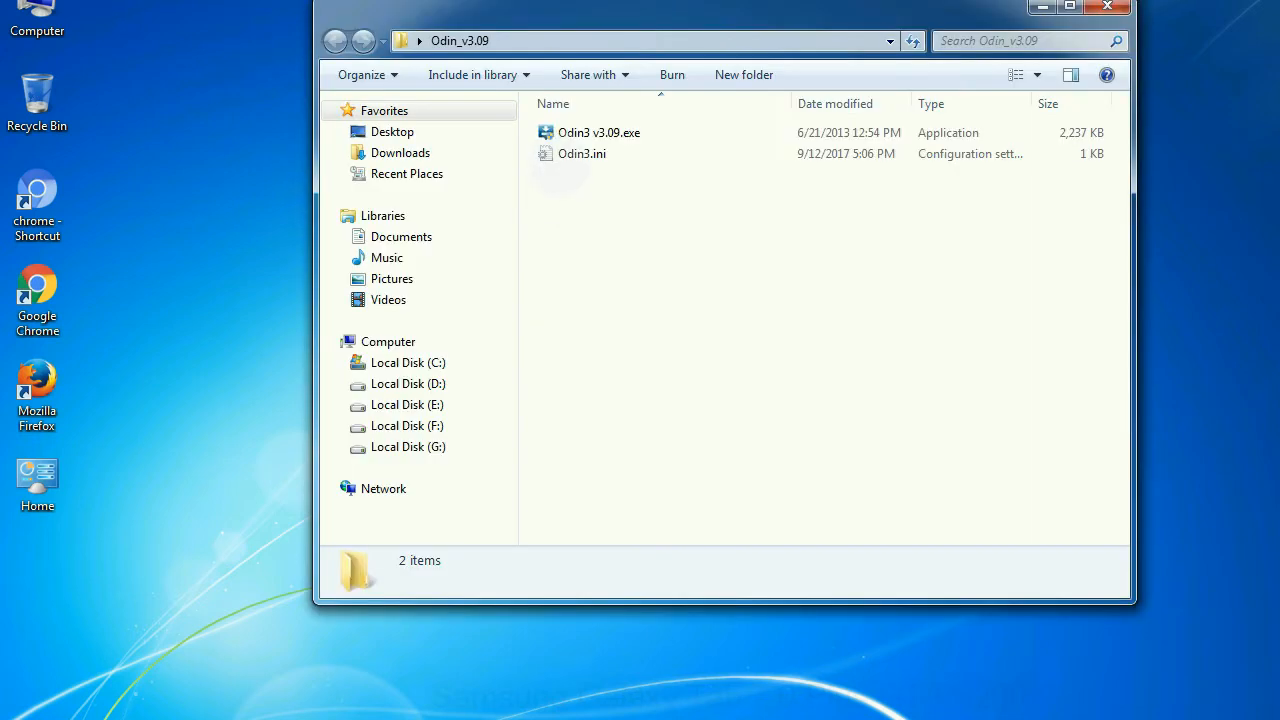
pyautogui.rightClick(598, 132)
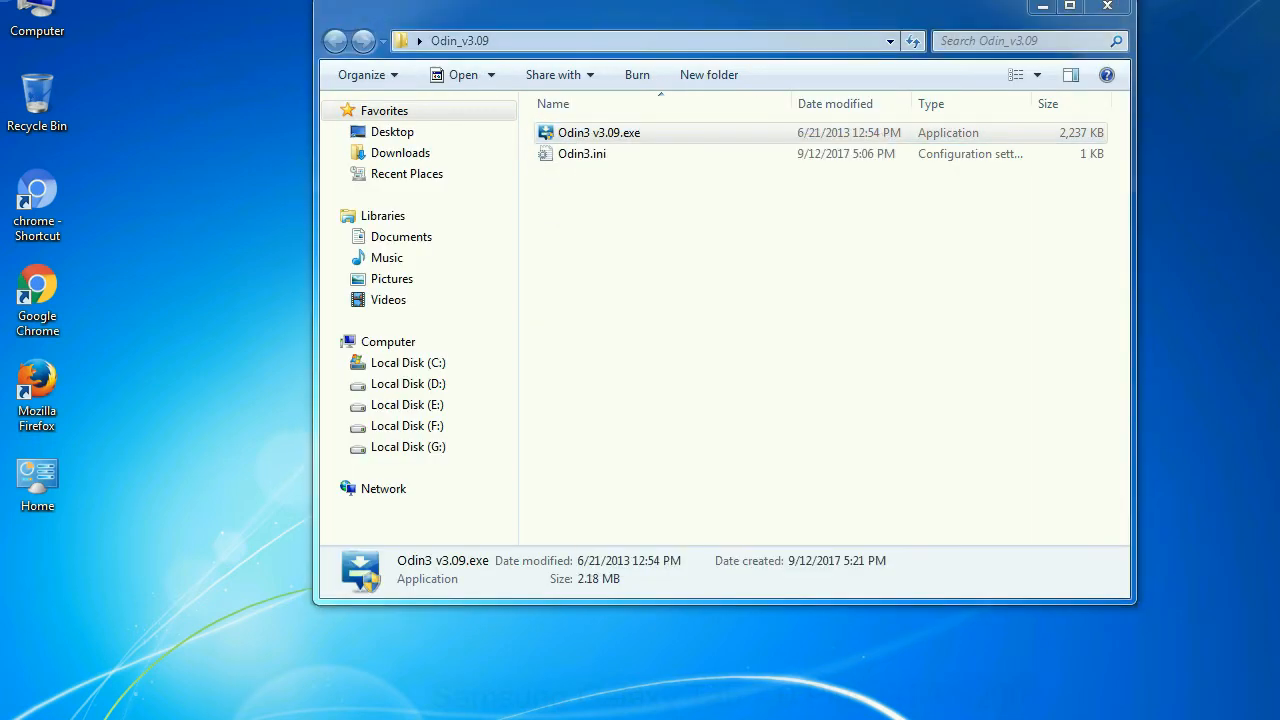
pyautogui.doubleClick(598, 132)
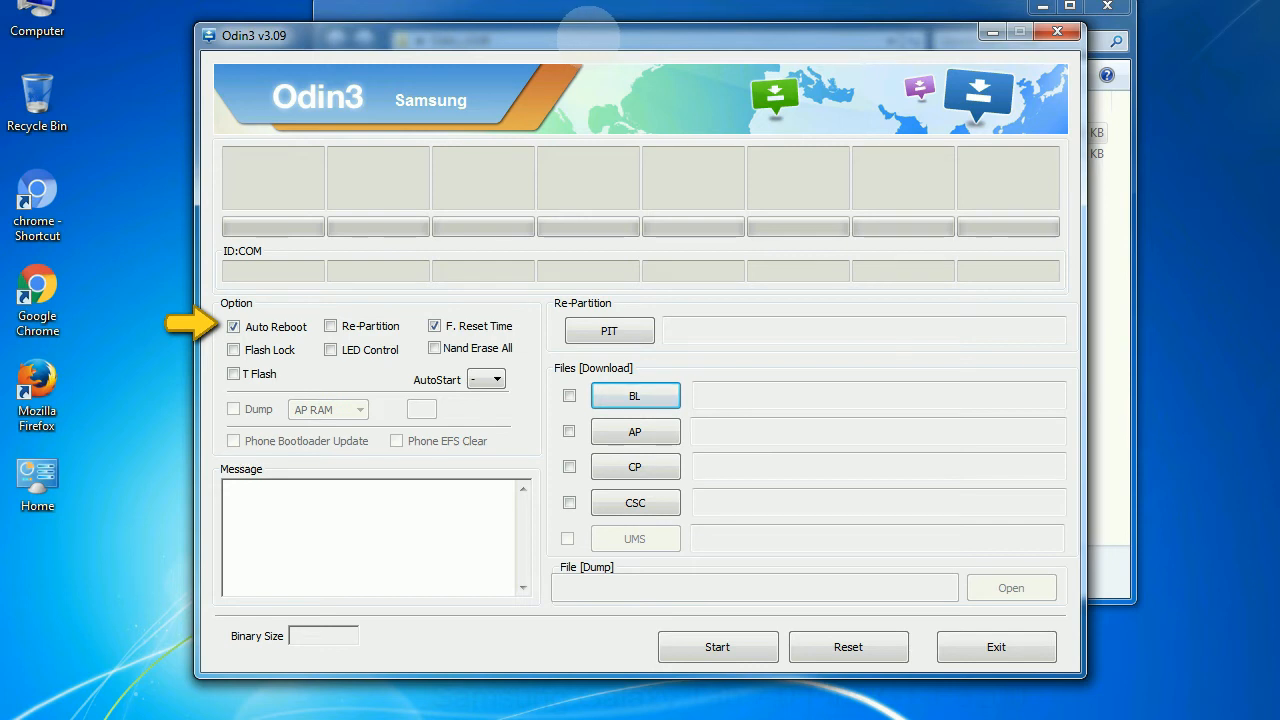
pyautogui.moveTo(640, 35); pyautogui.dragTo(685, 11)
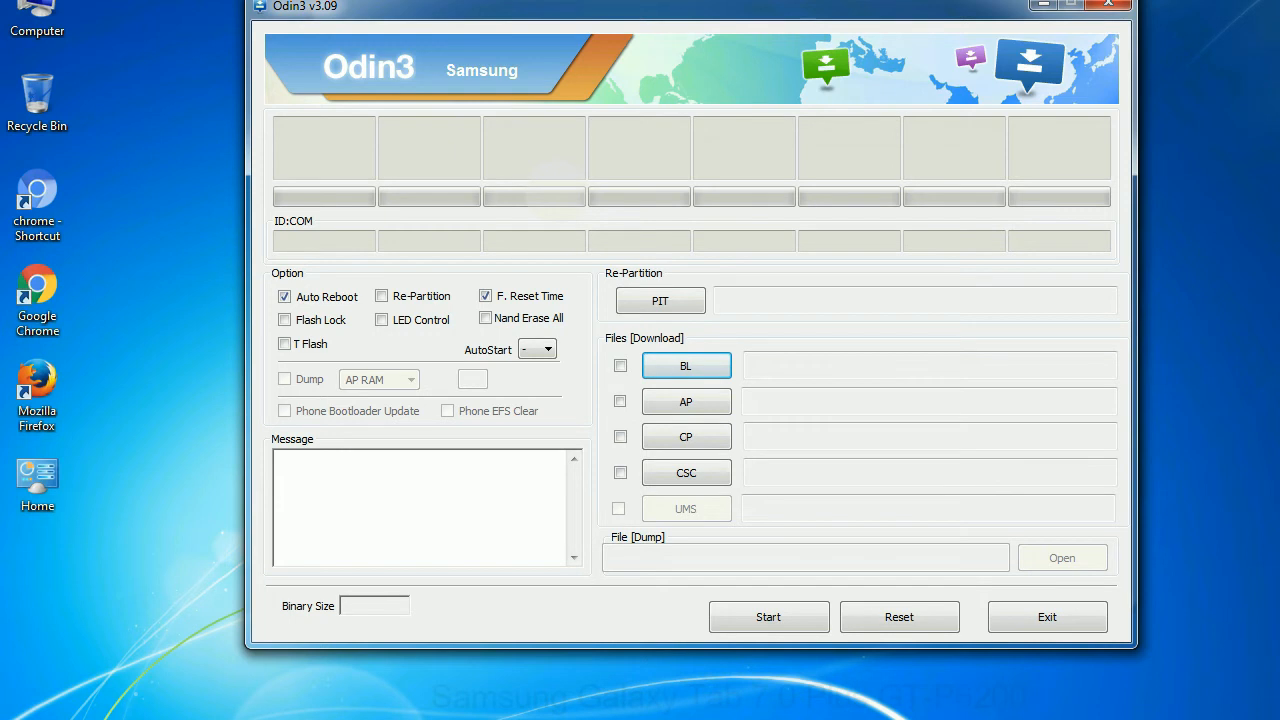
pyautogui.click(1108, 5)
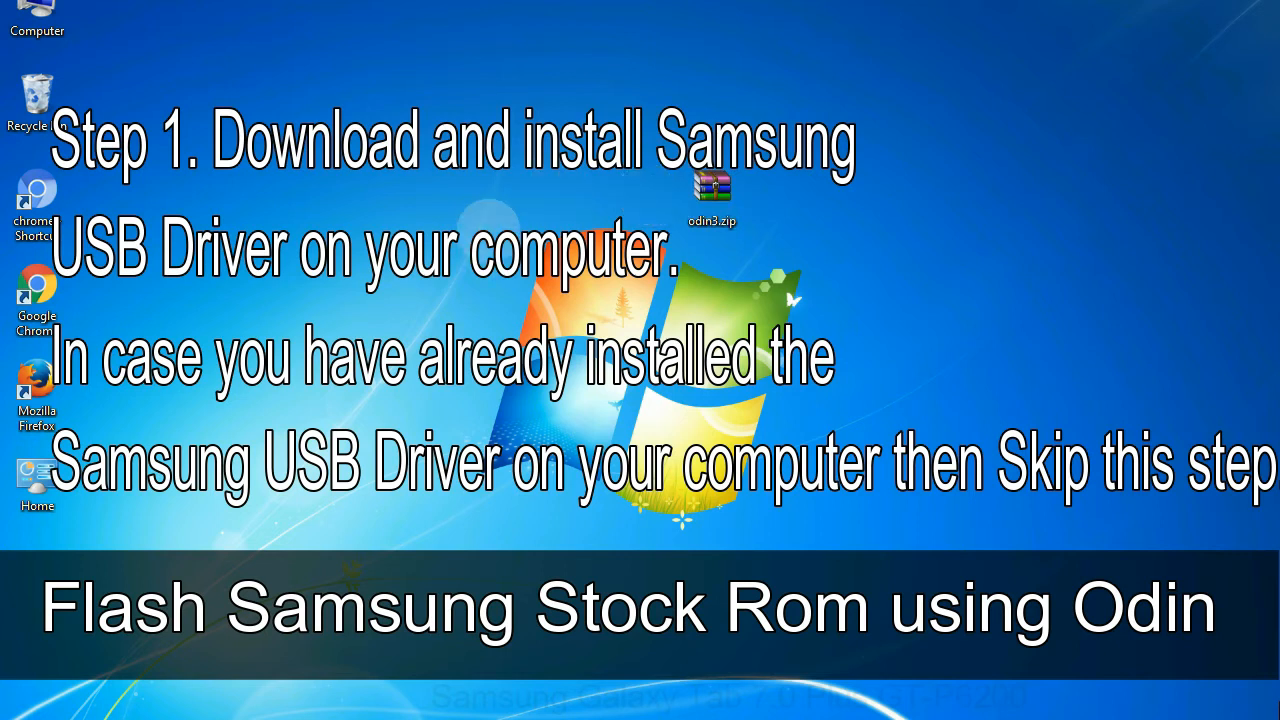
# - Open the extracted Odin_v3.09 folder on the desktop
pyautogui.click(712, 190)
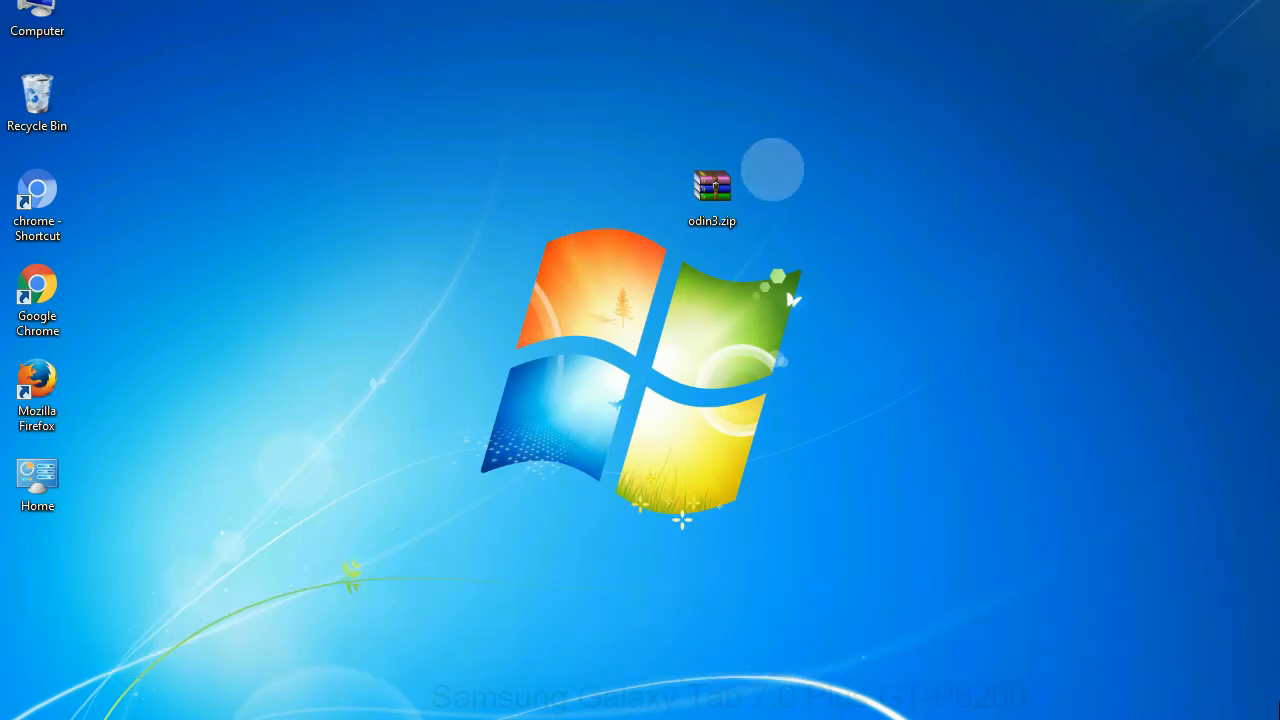
pyautogui.doubleClick(711, 190)
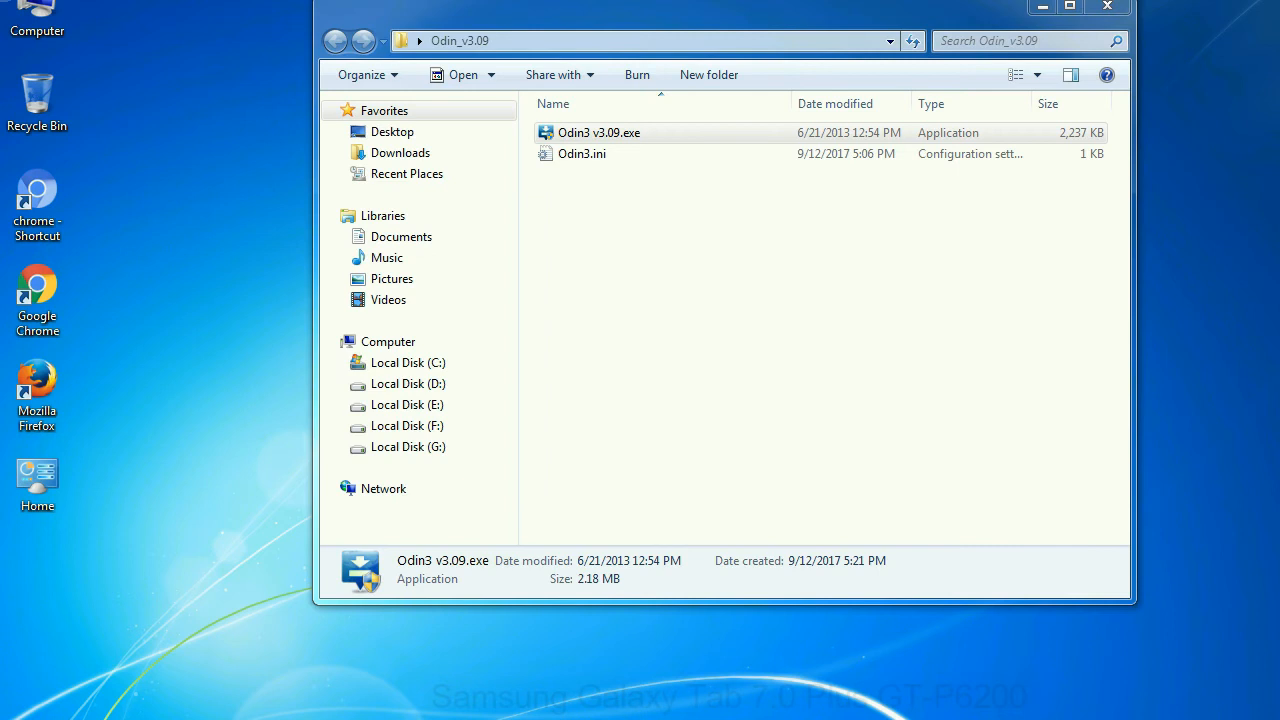
# - Launch Odin3 v3.09.exe, then close its window
pyautogui.doubleClick(599, 132)
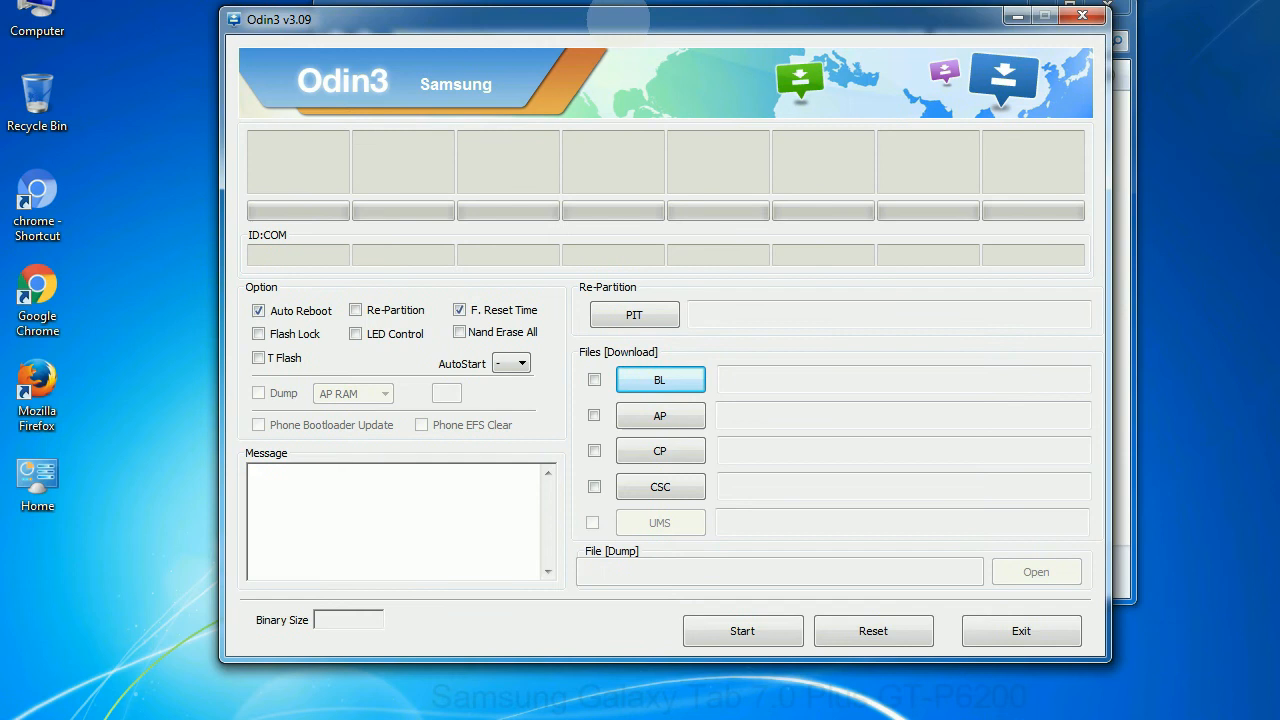
pyautogui.click(1081, 15)
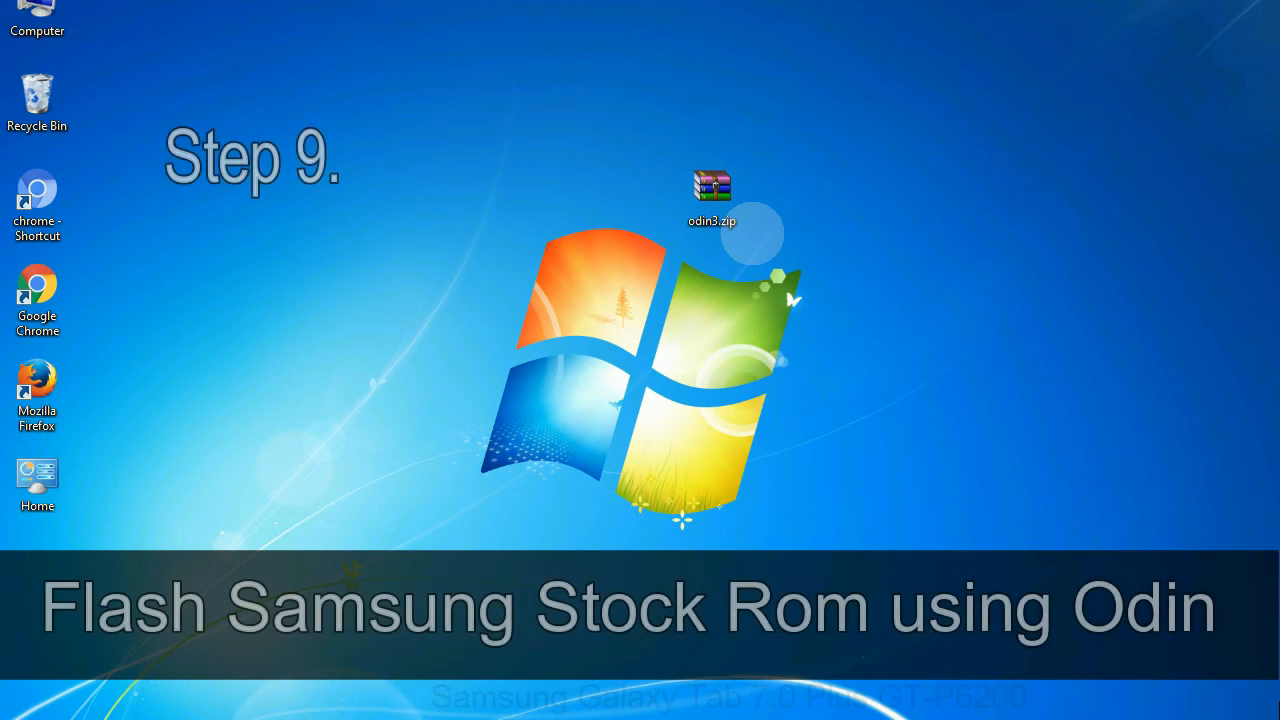
# - Open odin3.zip to reach Odin3's file browser showing the HOME tar.md5 firmware
pyautogui.click(712, 195)
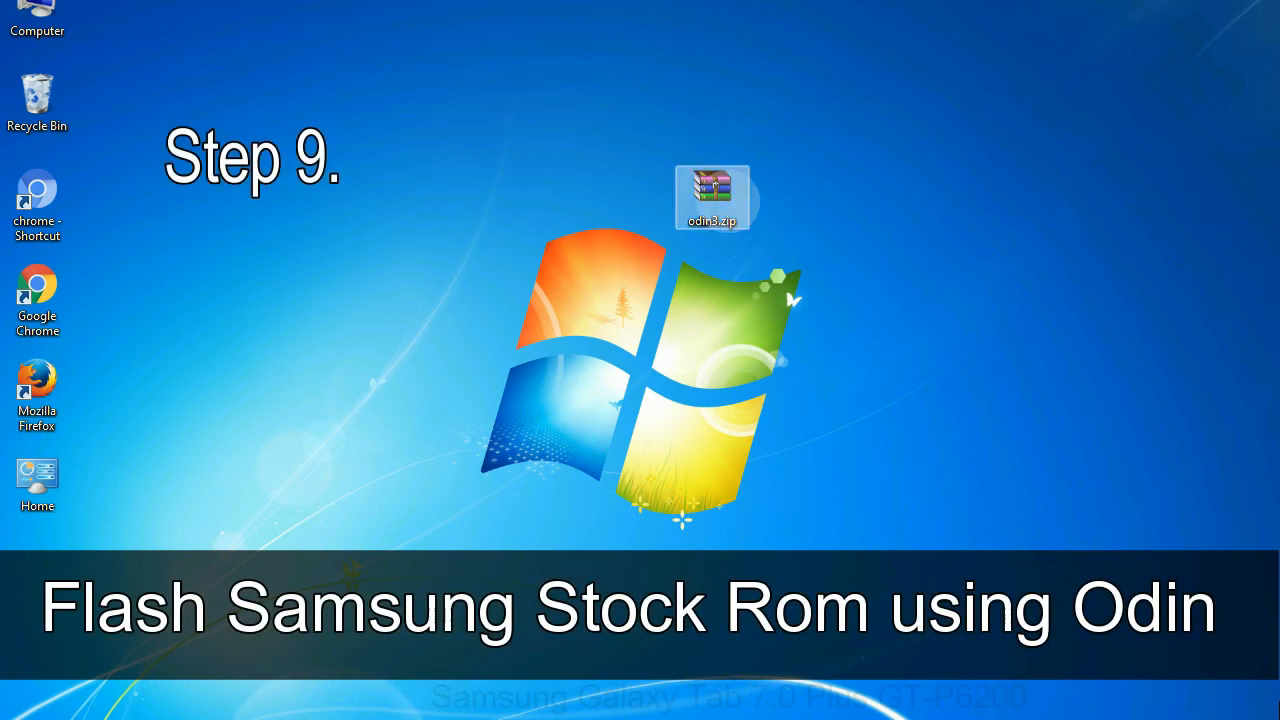
pyautogui.doubleClick(712, 196)
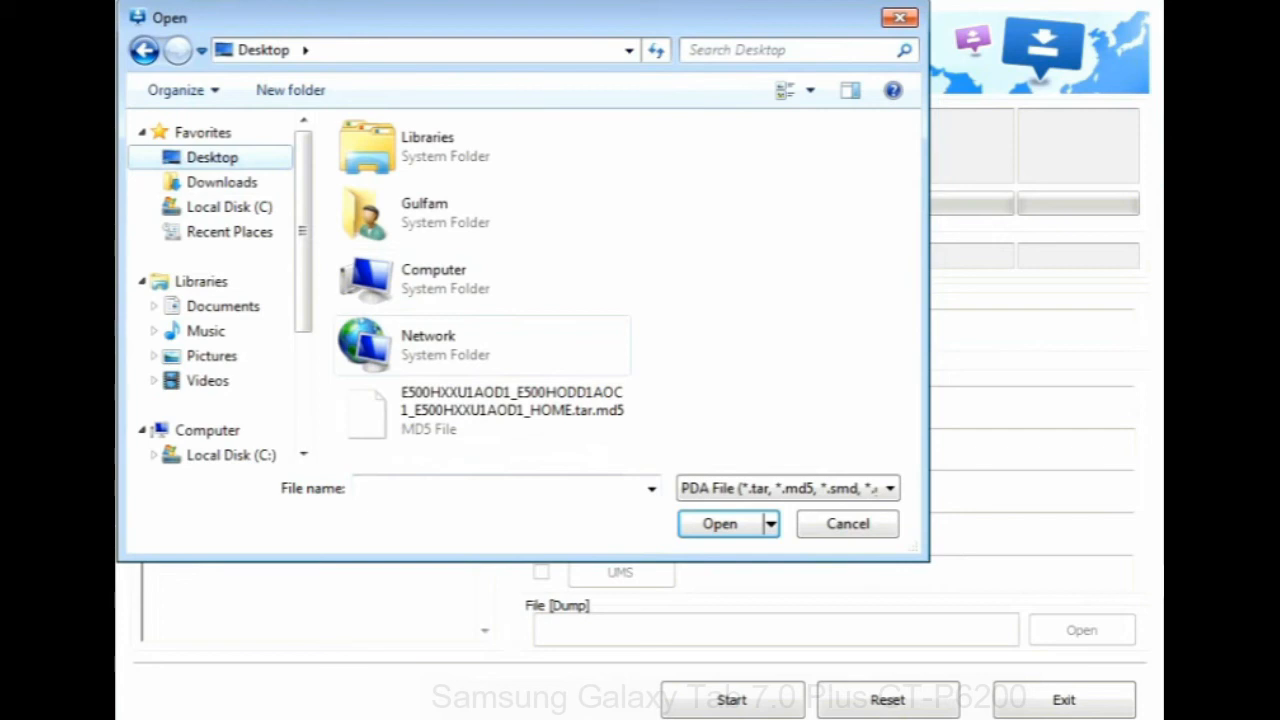
# - Close the Open dialog, leaving only the desktop with odin3.zip
pyautogui.click(719, 523)
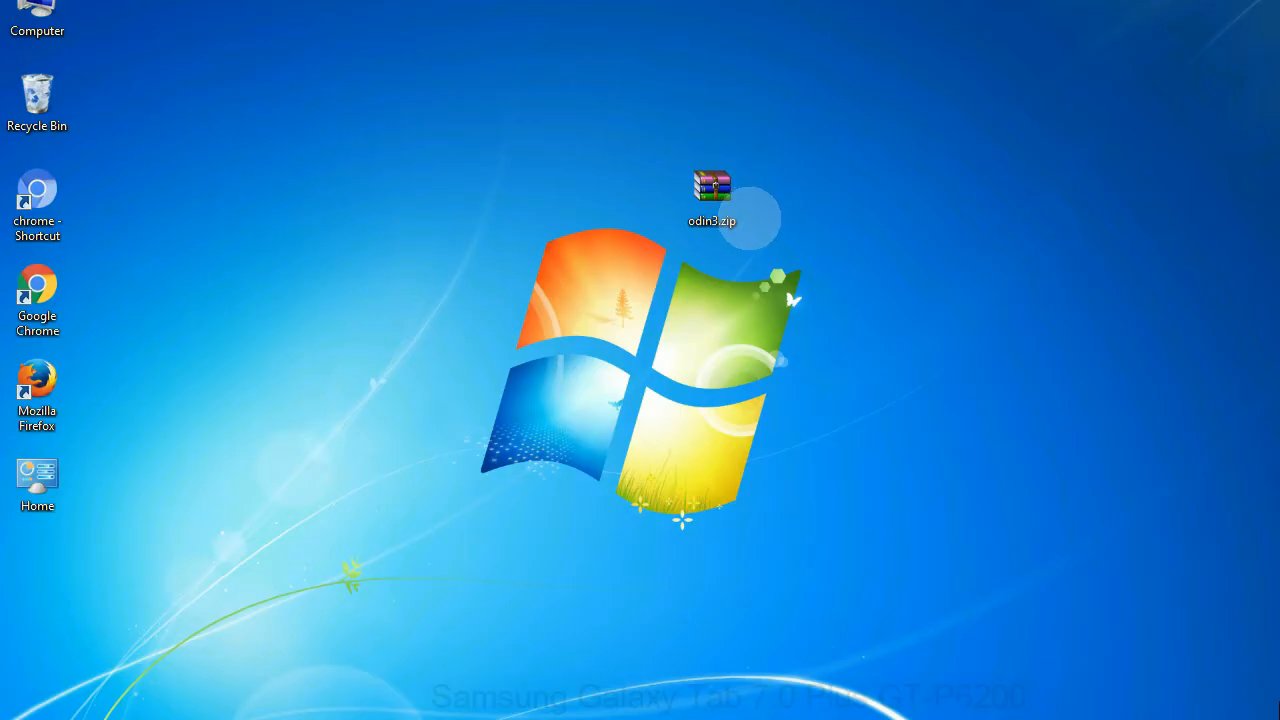
# - Flash the E500 HOME tar.md5 through the PDA slot until PASS, then close Odin3
pyautogui.click(712, 197)
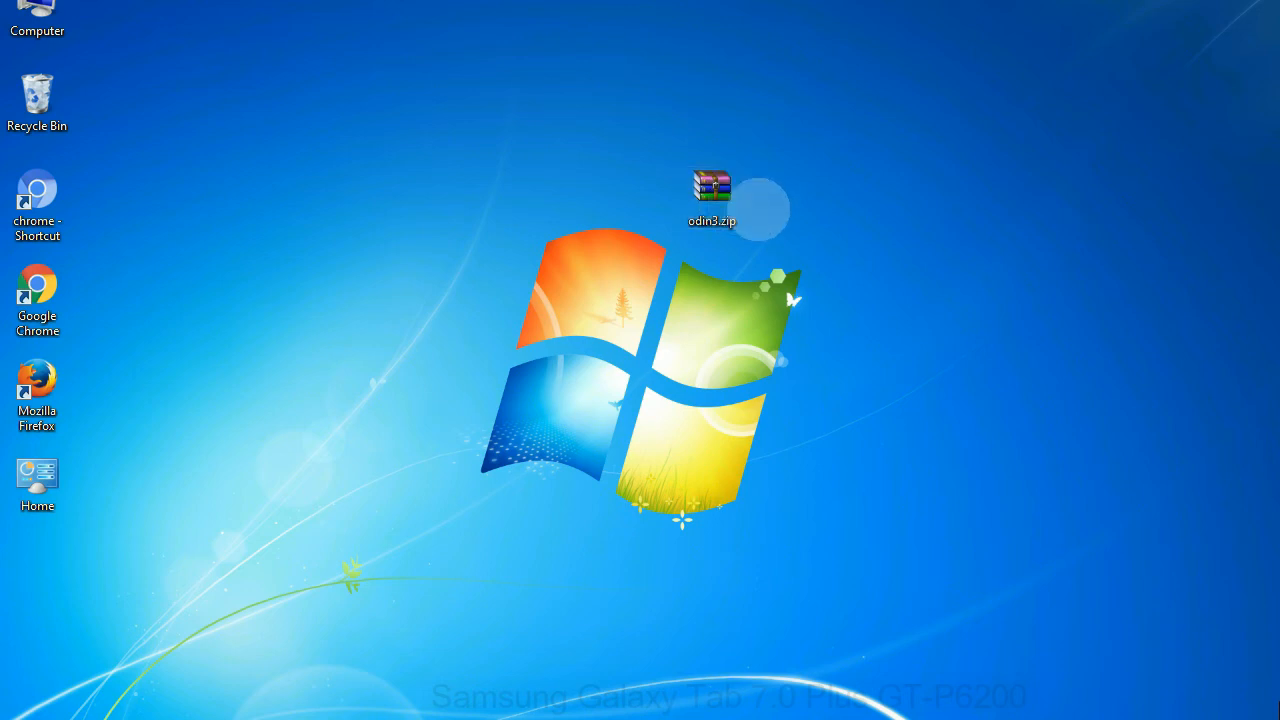
pyautogui.click(712, 195)
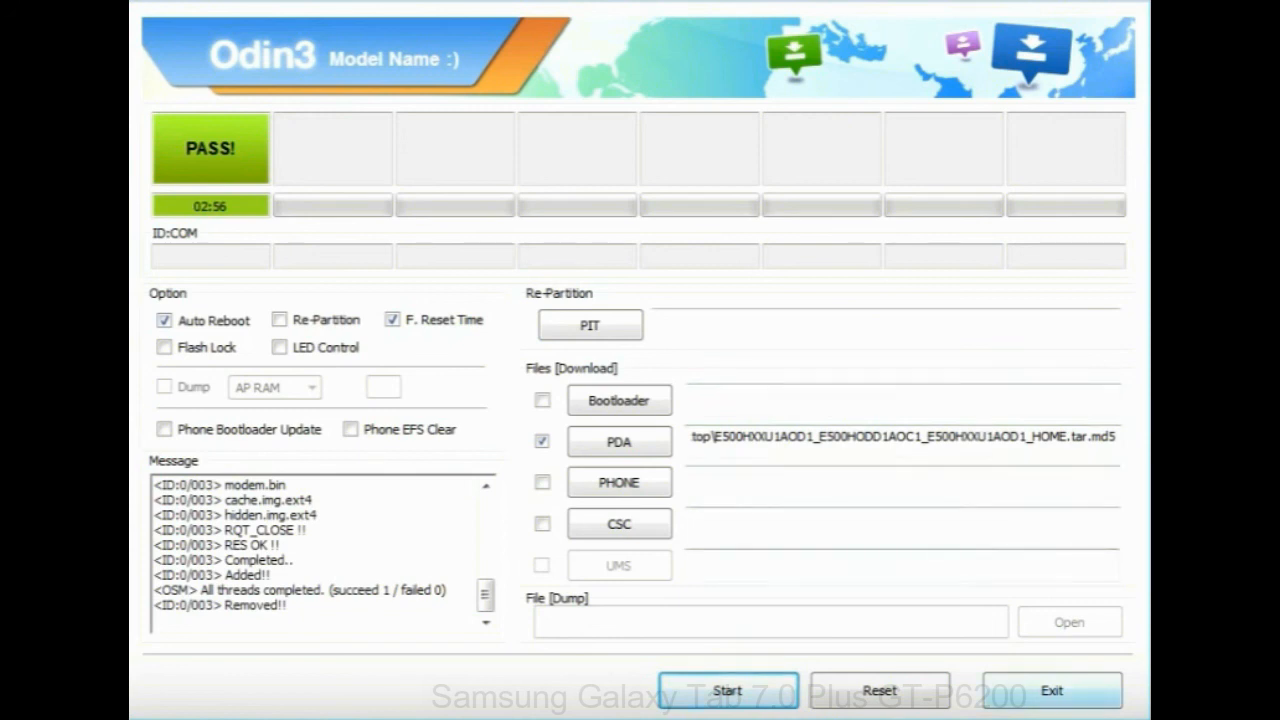
pyautogui.click(1050, 690)
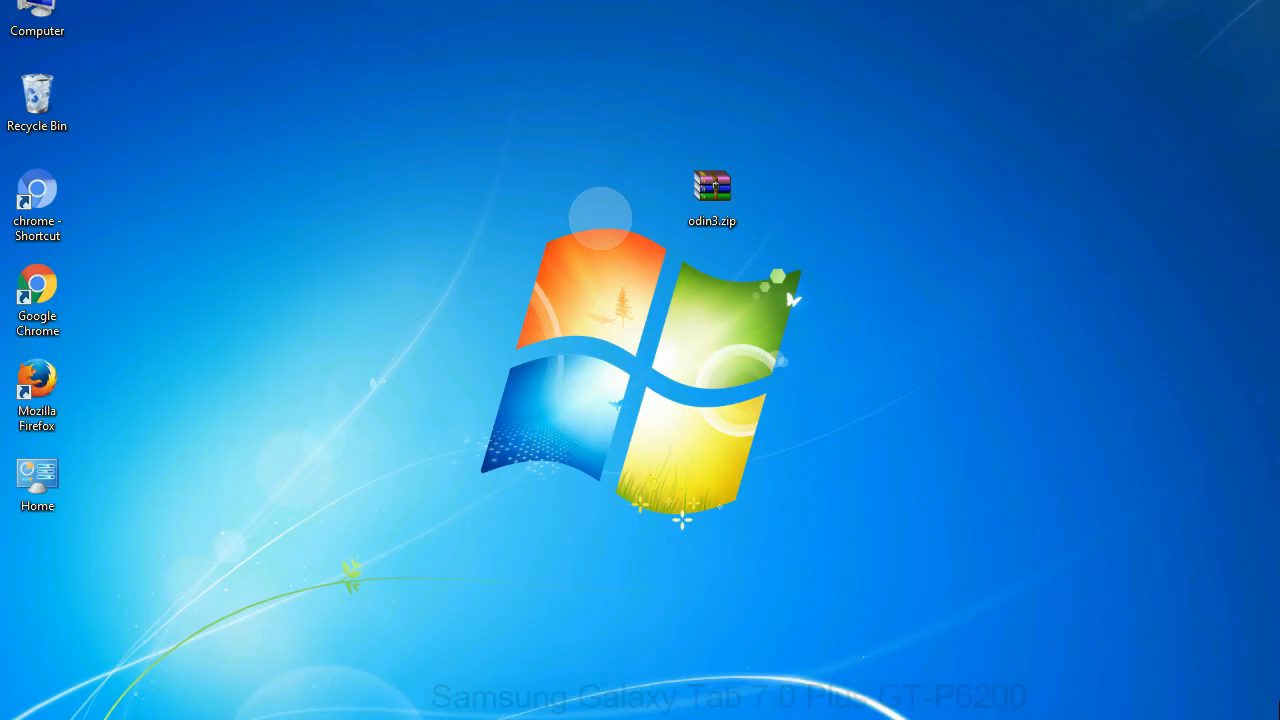